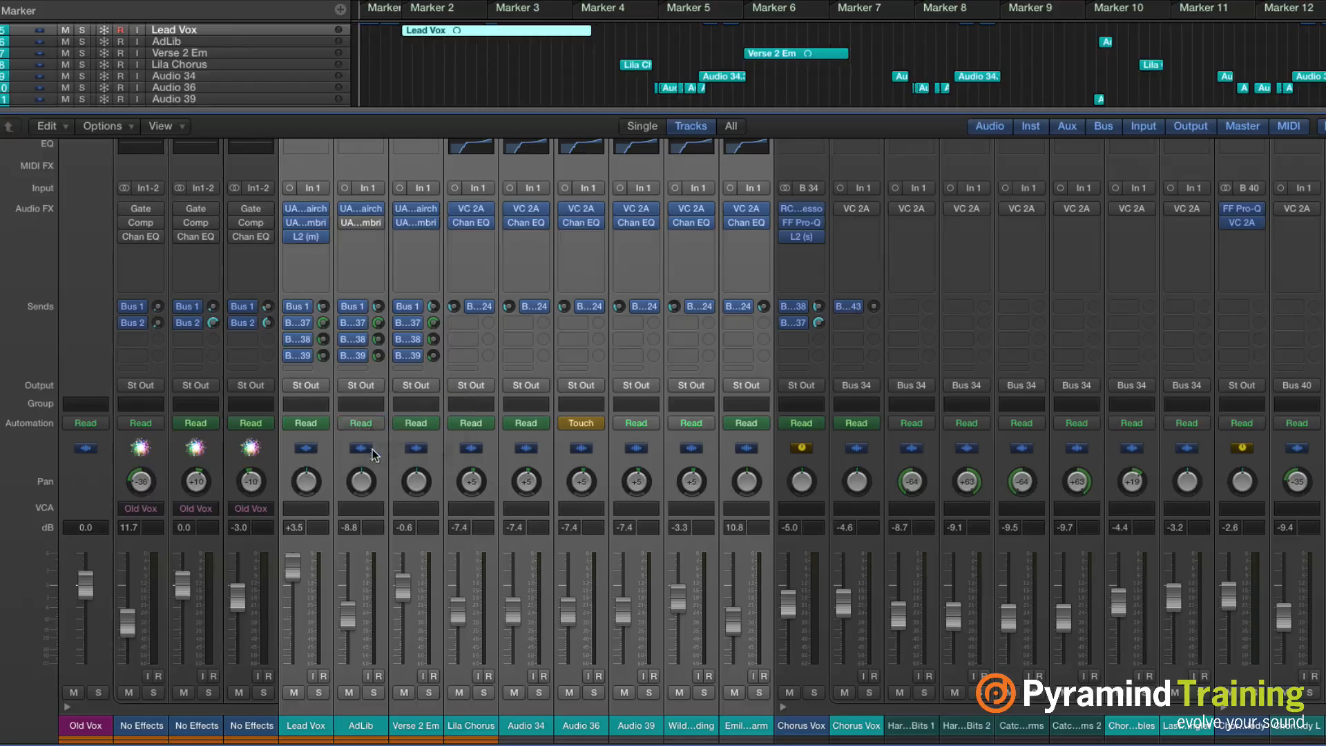
Assign the vocal strips to group 1 and name the group 'Vocals'
{"action": "left_click", "coordinate": [306, 404]}
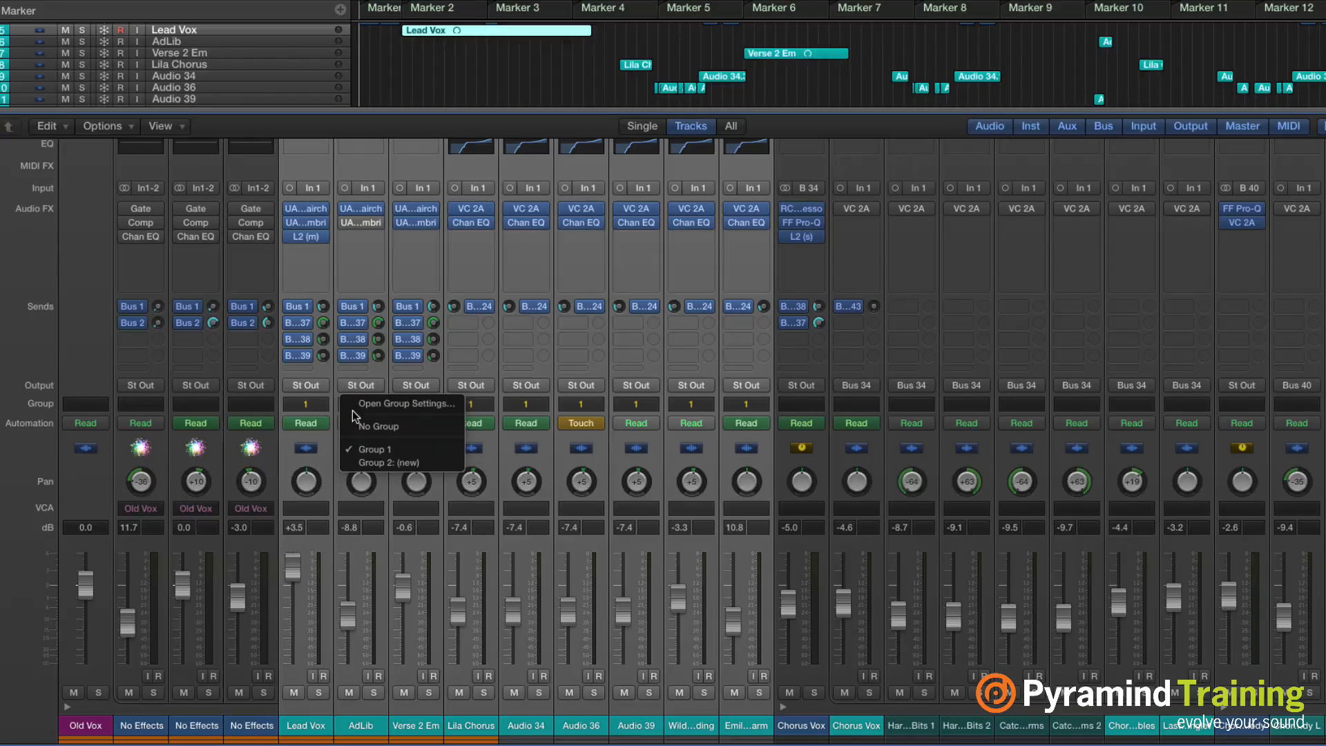
{"action": "left_click", "coordinate": [407, 403]}
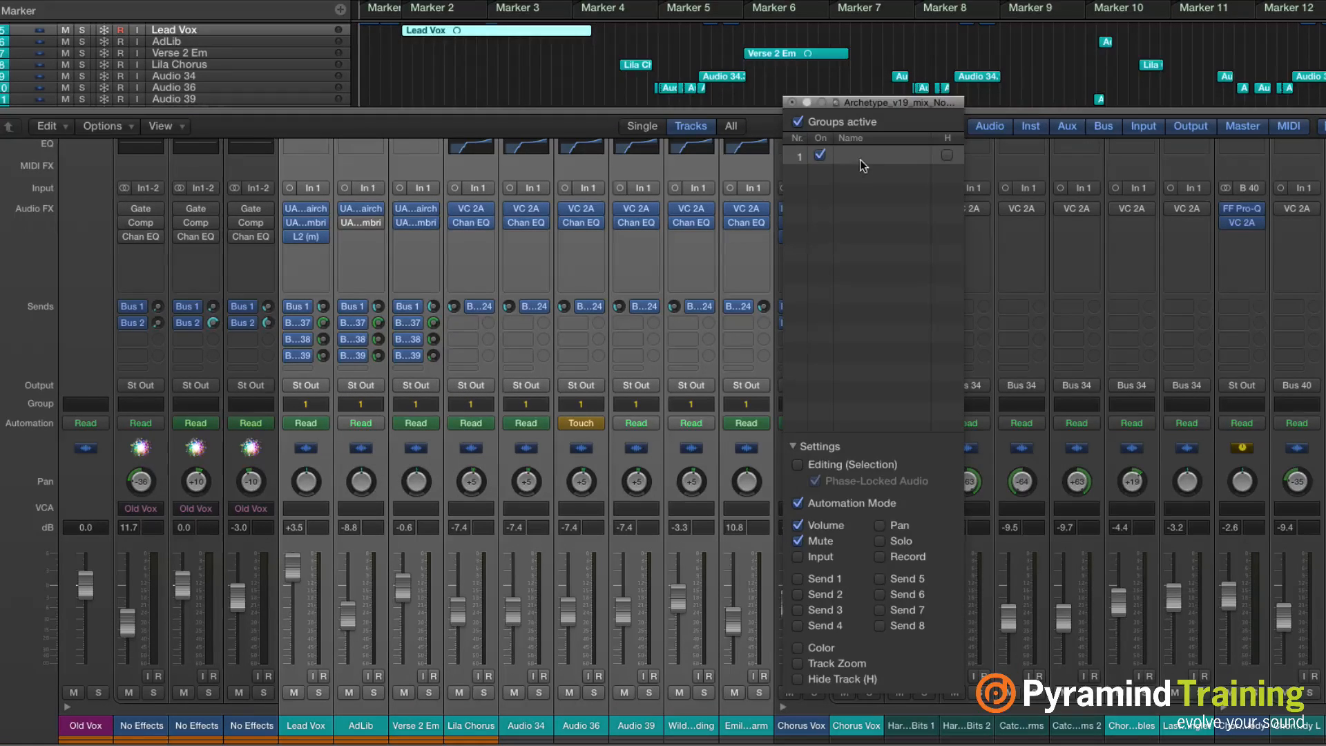
{"action": "type", "text": "Voca"}
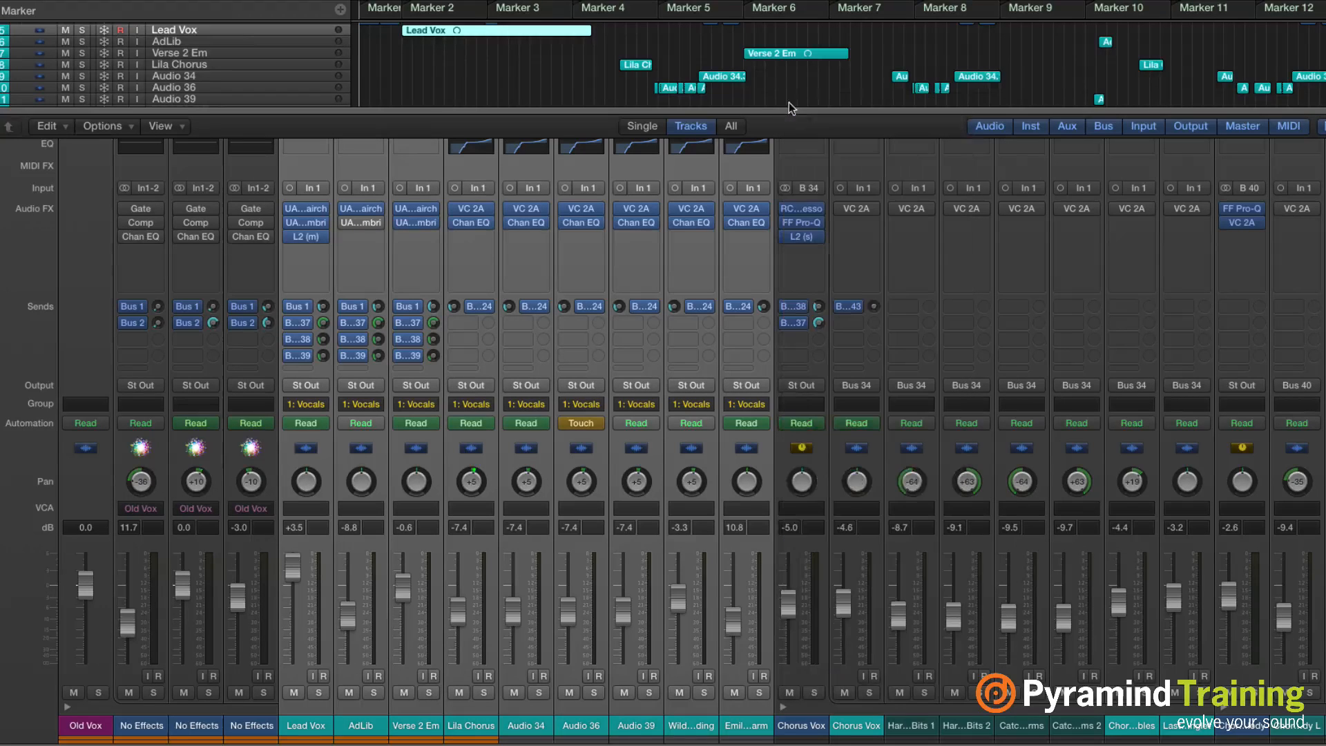
{"action": "mouse_move", "coordinate": [414, 624]}
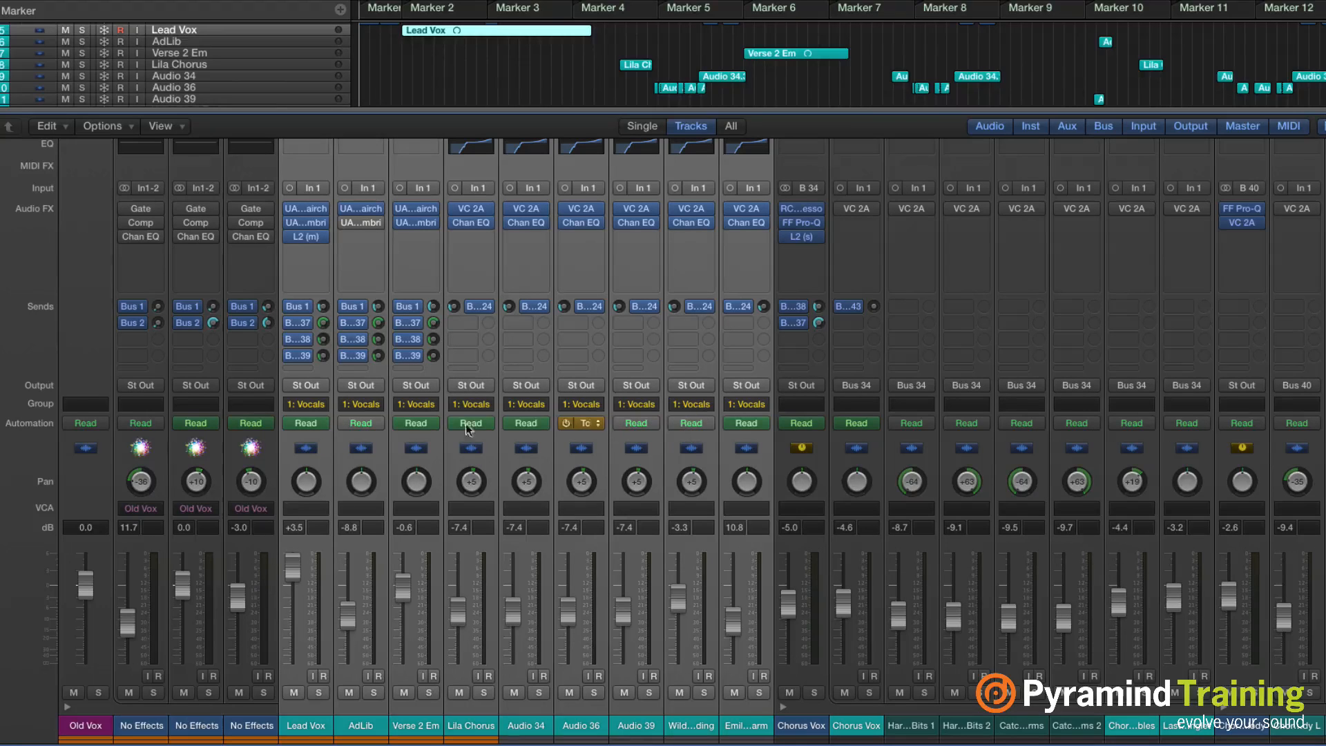
Set the Audio 36 channel's automation mode to Read
{"action": "left_click", "coordinate": [581, 423]}
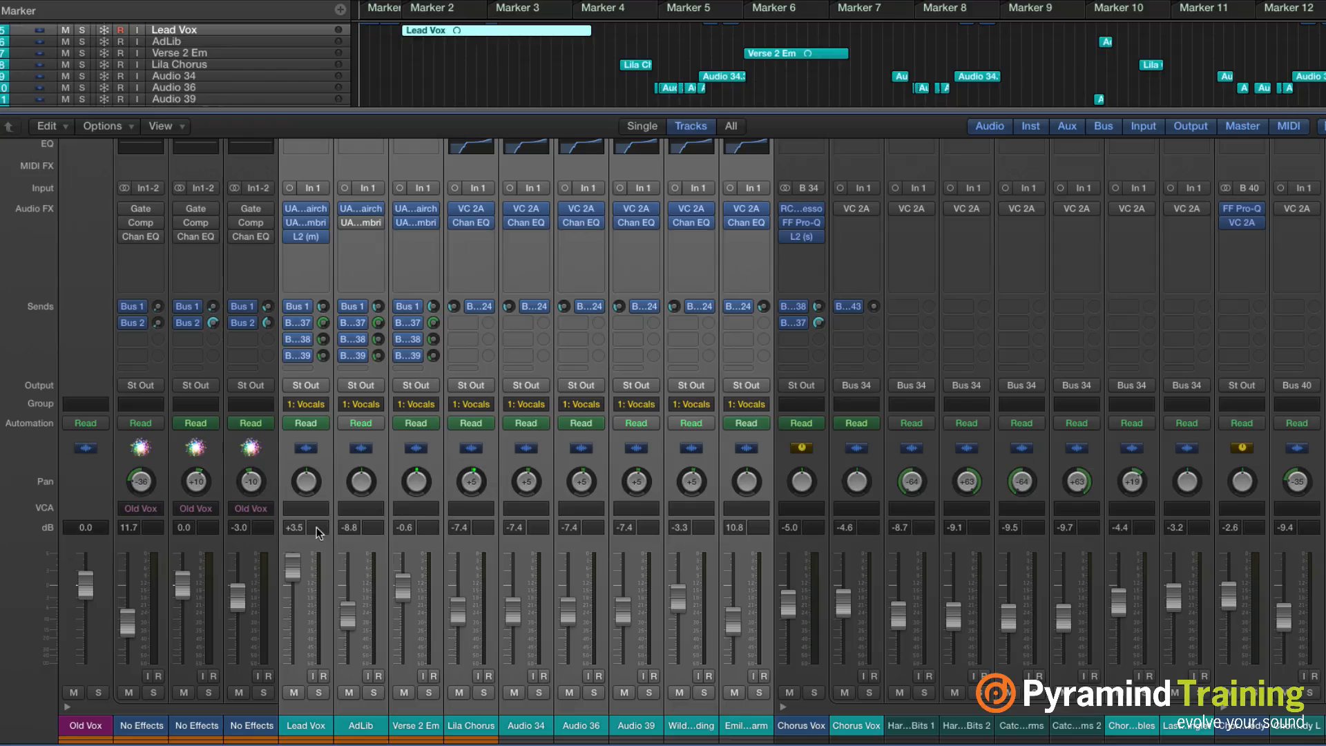
{"action": "mouse_move", "coordinate": [320, 679]}
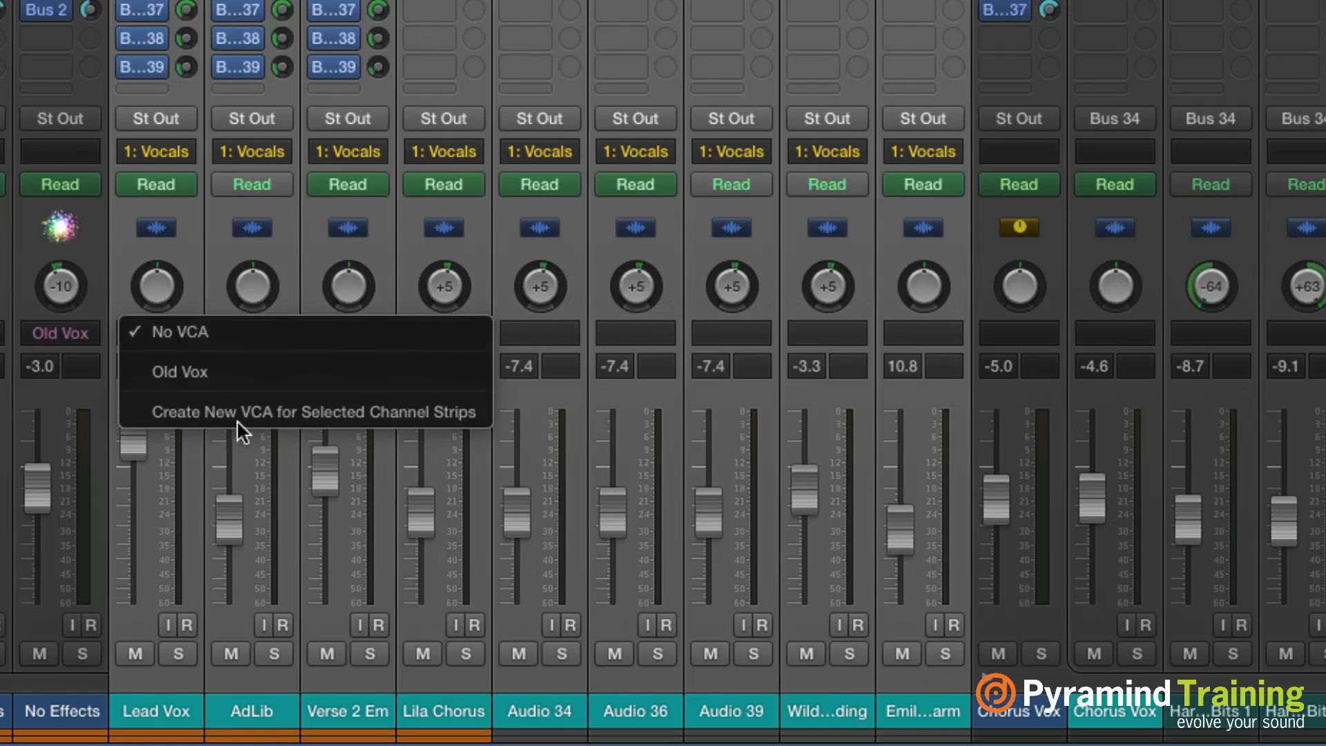
{"action": "mouse_move", "coordinate": [240, 412]}
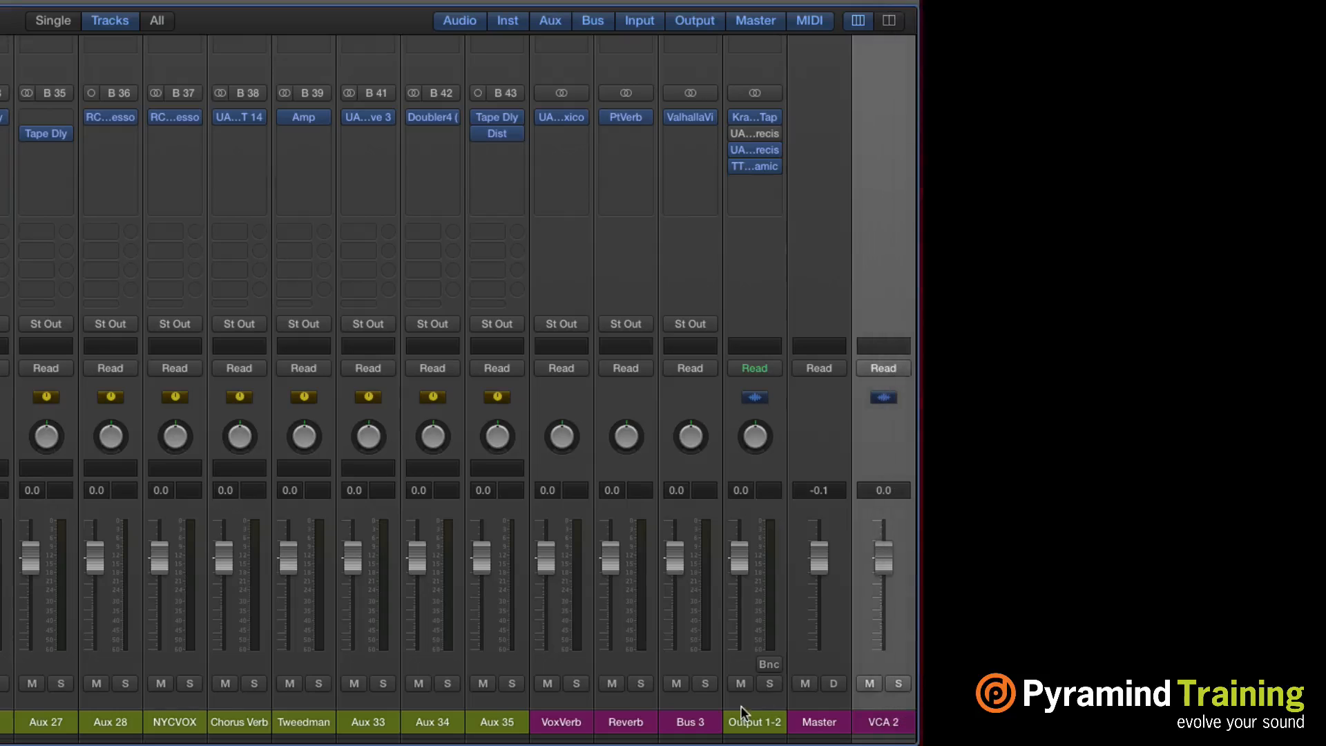
Rename the VCA 2 fader to 'Vocals'
{"action": "left_click", "coordinate": [882, 721]}
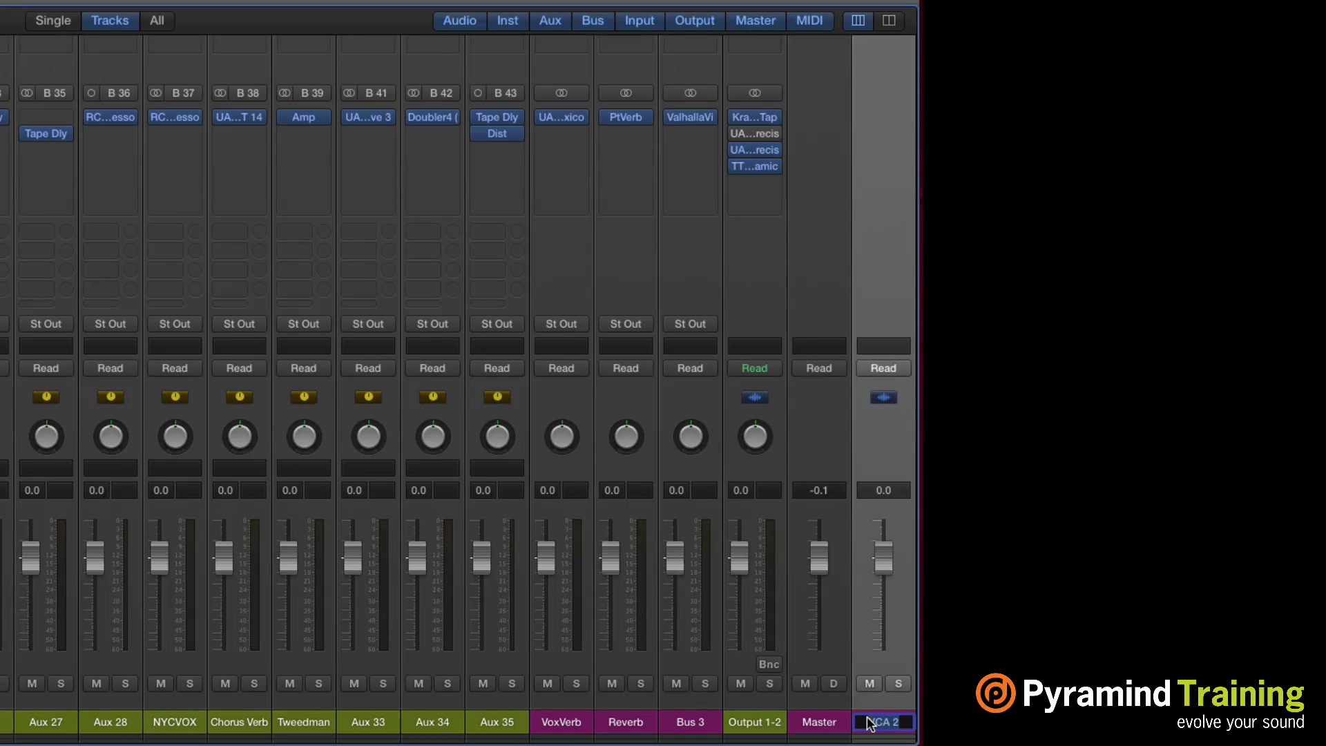
{"action": "type", "text": "Vocals"}
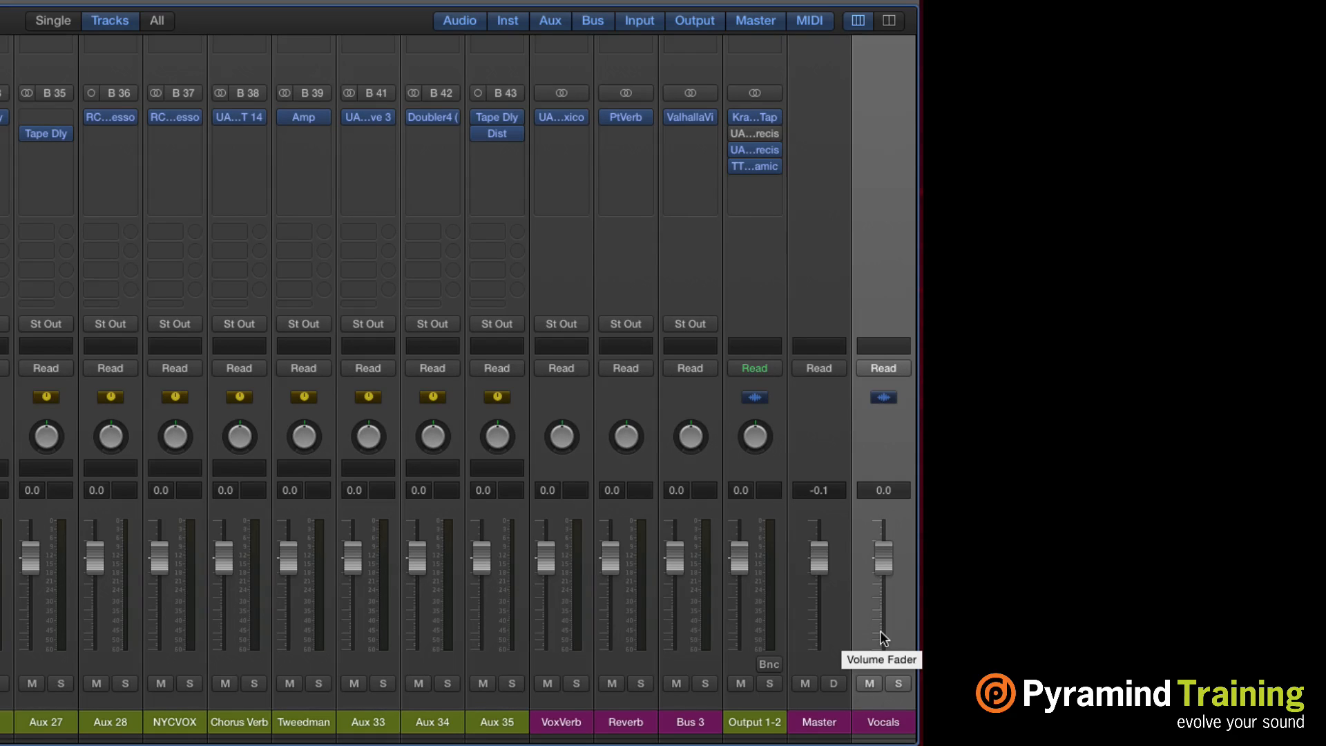
{"action": "mouse_move", "coordinate": [157, 558]}
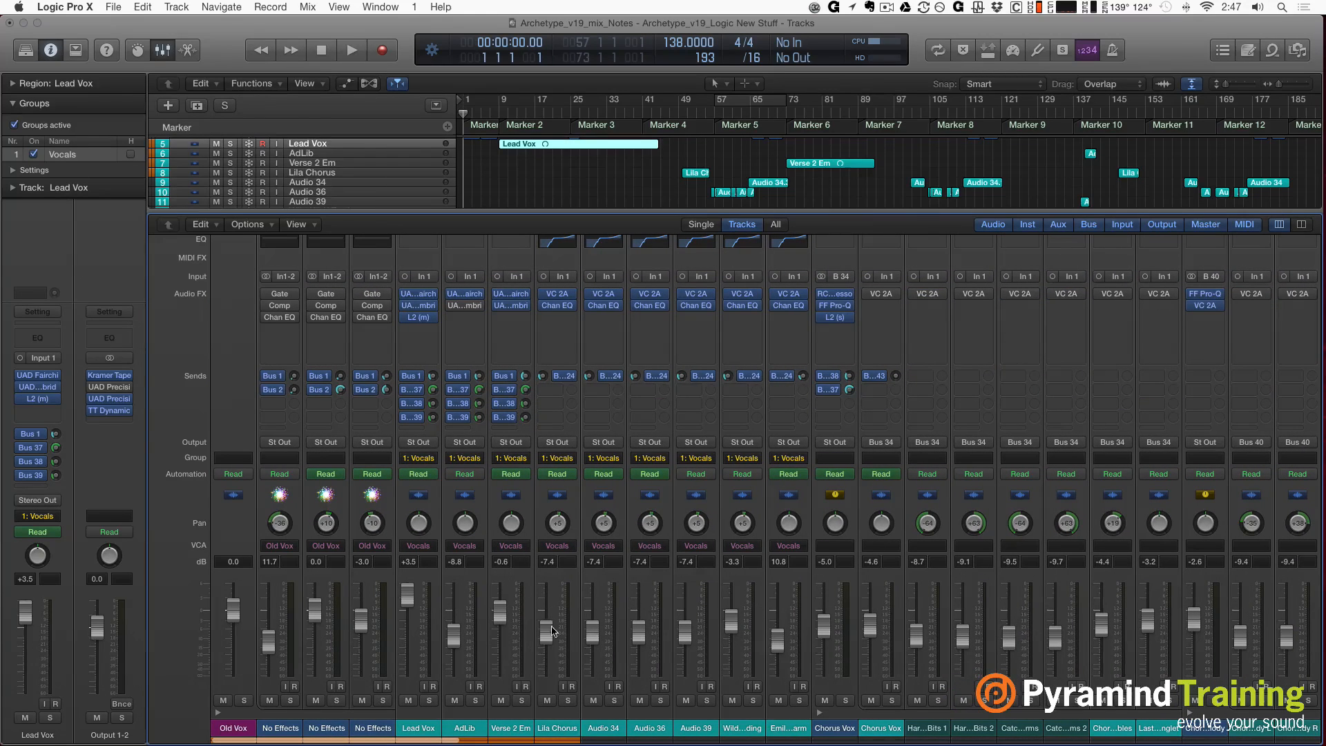
{"action": "mouse_move", "coordinate": [547, 640]}
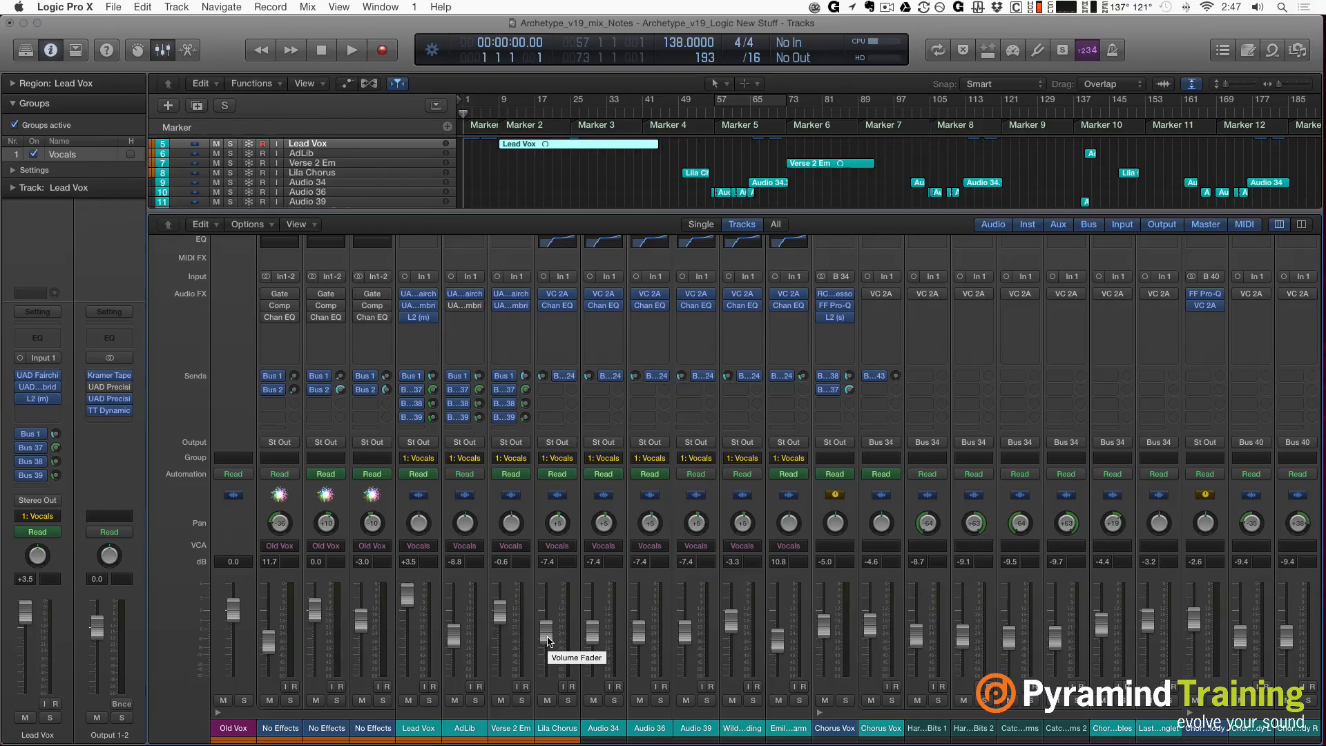
{"action": "mouse_move", "coordinate": [814, 618]}
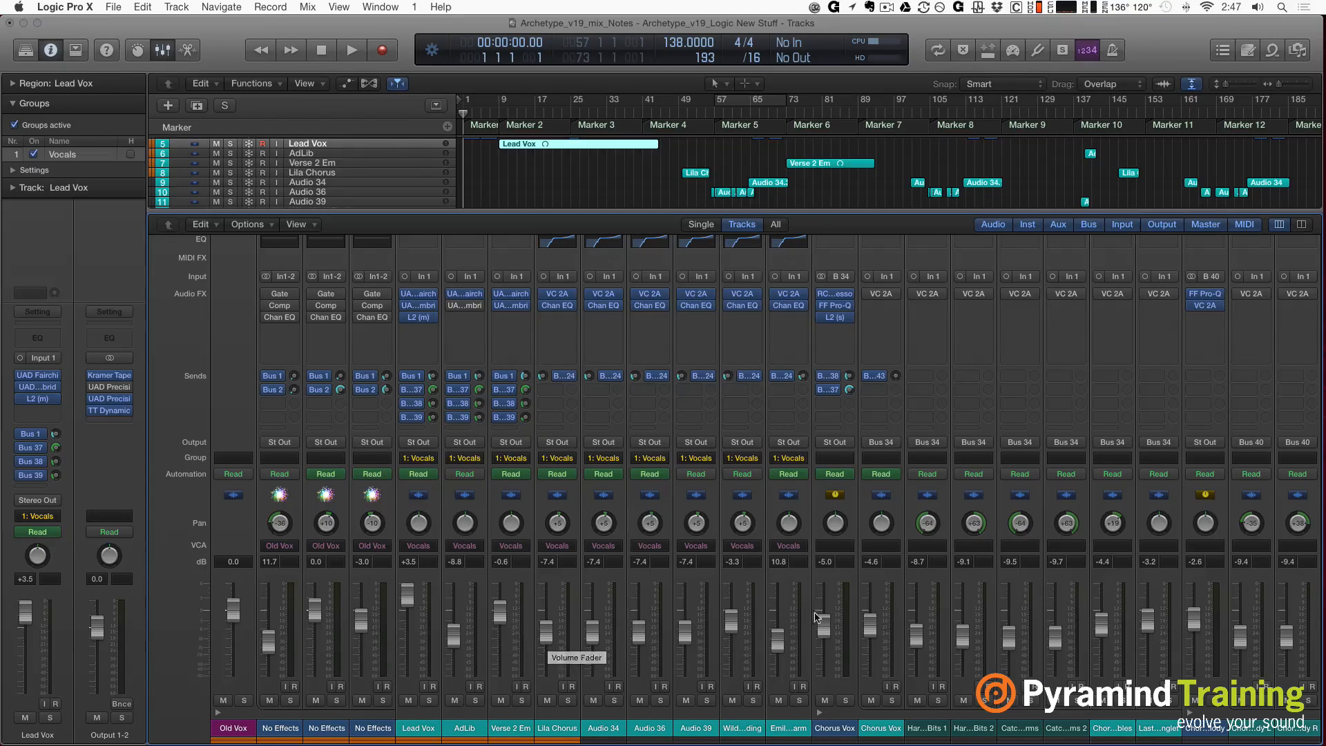
{"action": "mouse_move", "coordinate": [647, 588]}
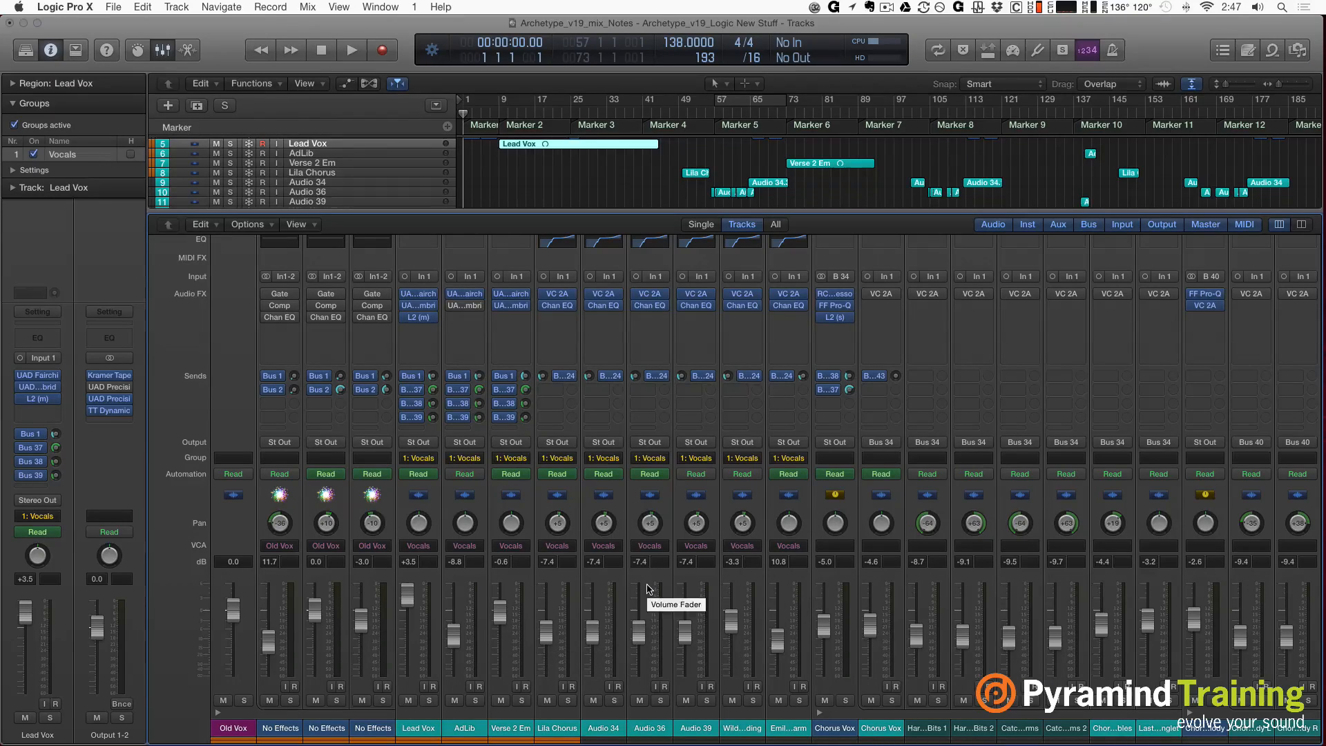